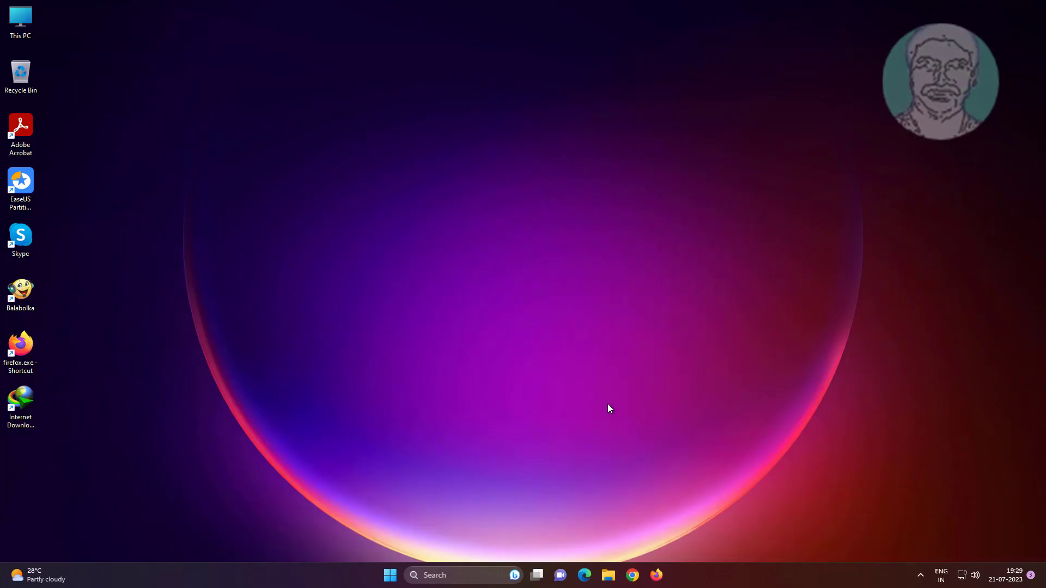
- Launch Task Manager from the Start button's quick link menu
right_click(390, 575)
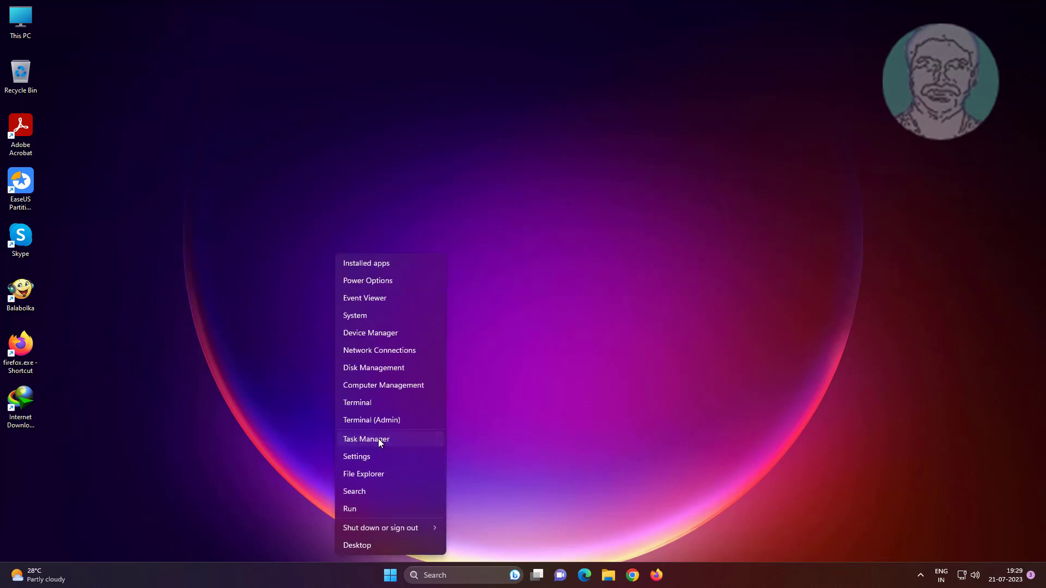
click(365, 439)
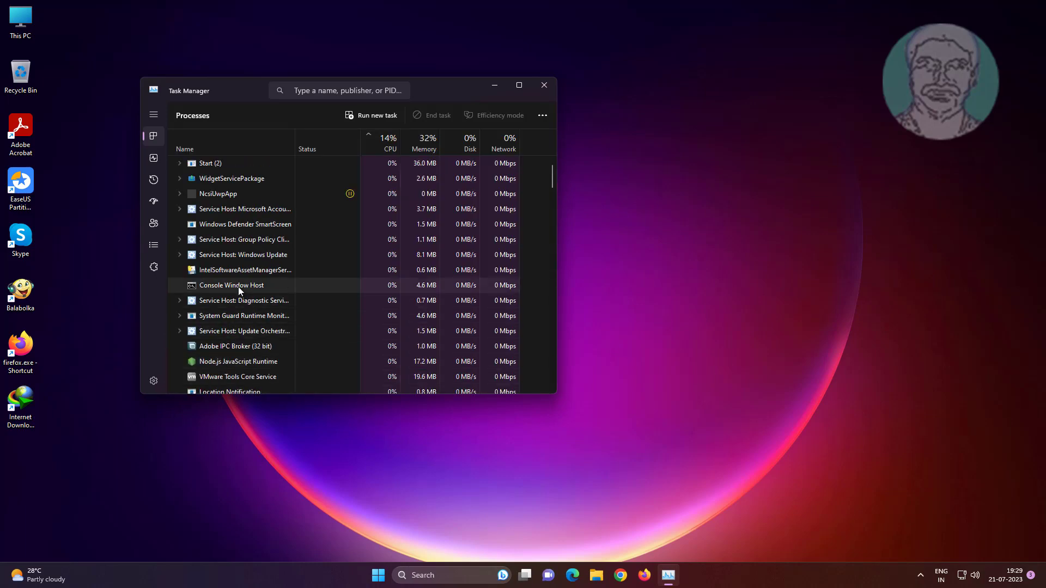
- Restart the Windows Explorer process, then close Task Manager
scroll(down, 3)
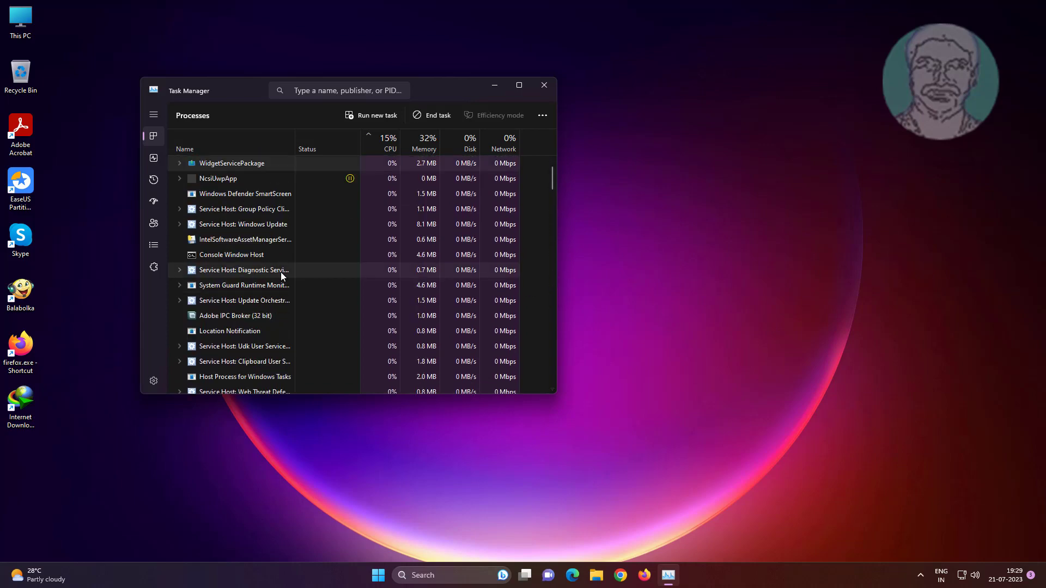
scroll(down, 3)
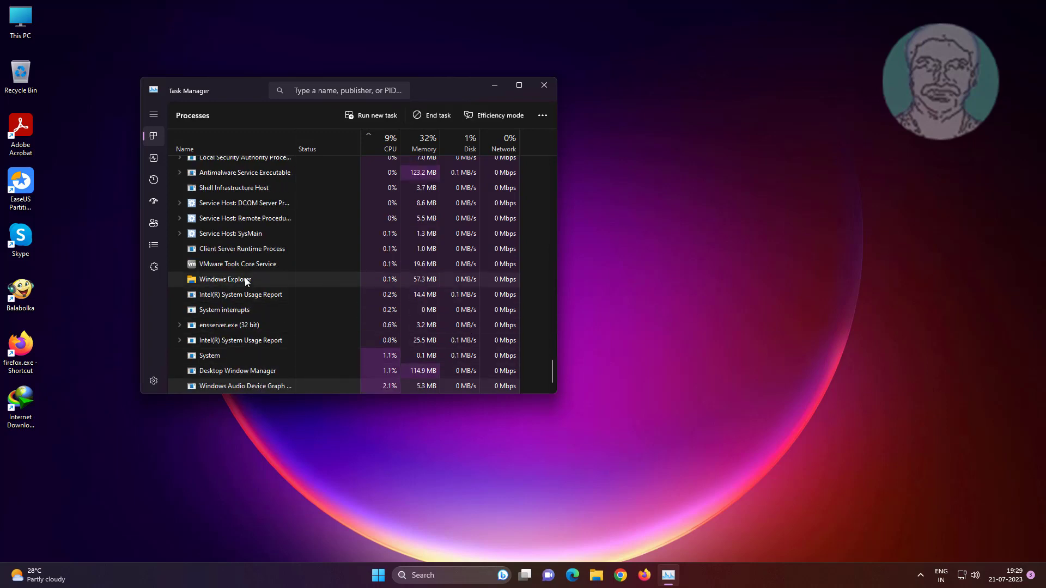
right_click(225, 263)
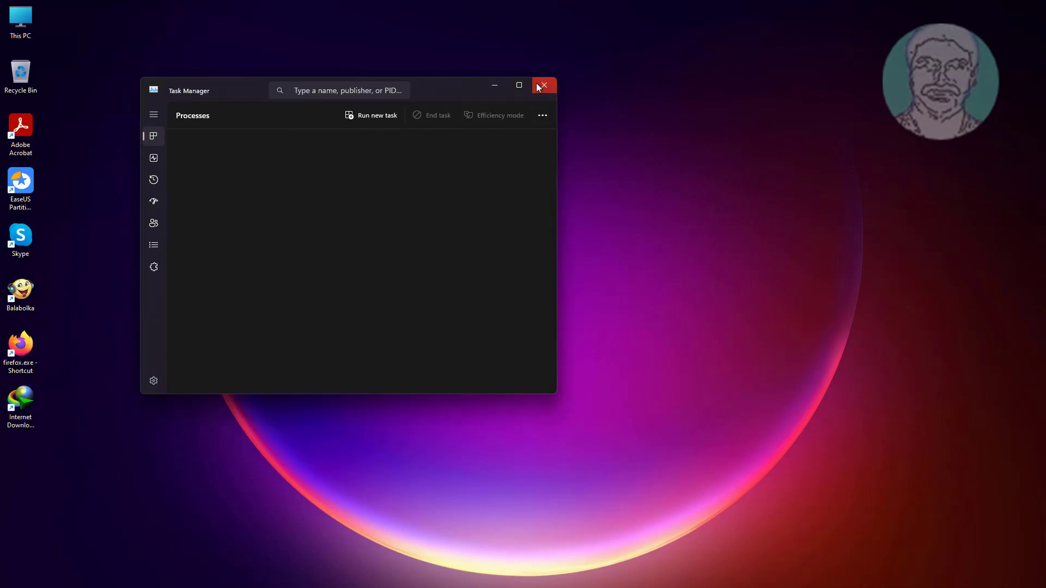
click(543, 86)
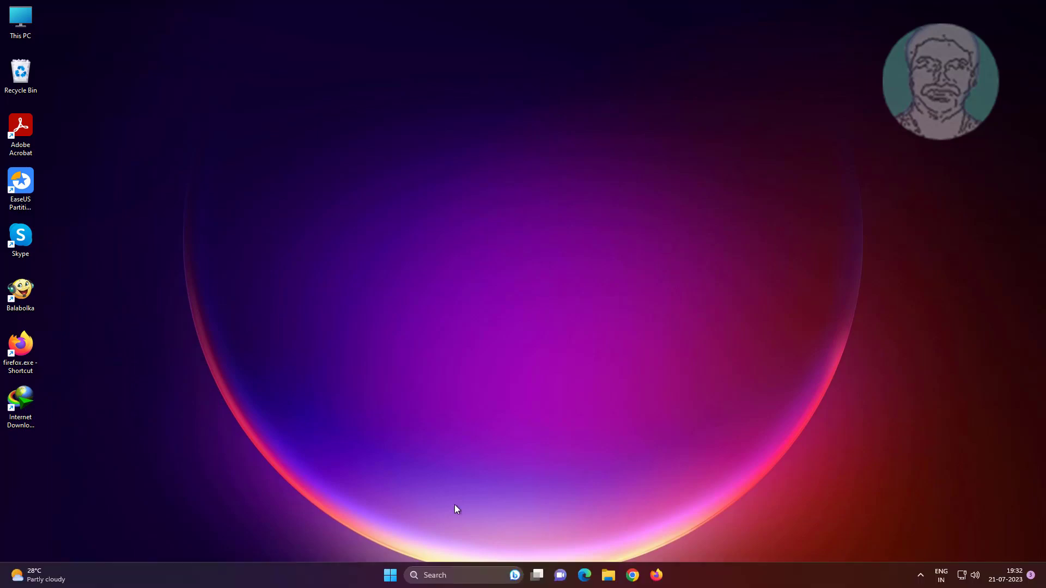
mouse_move(607, 576)
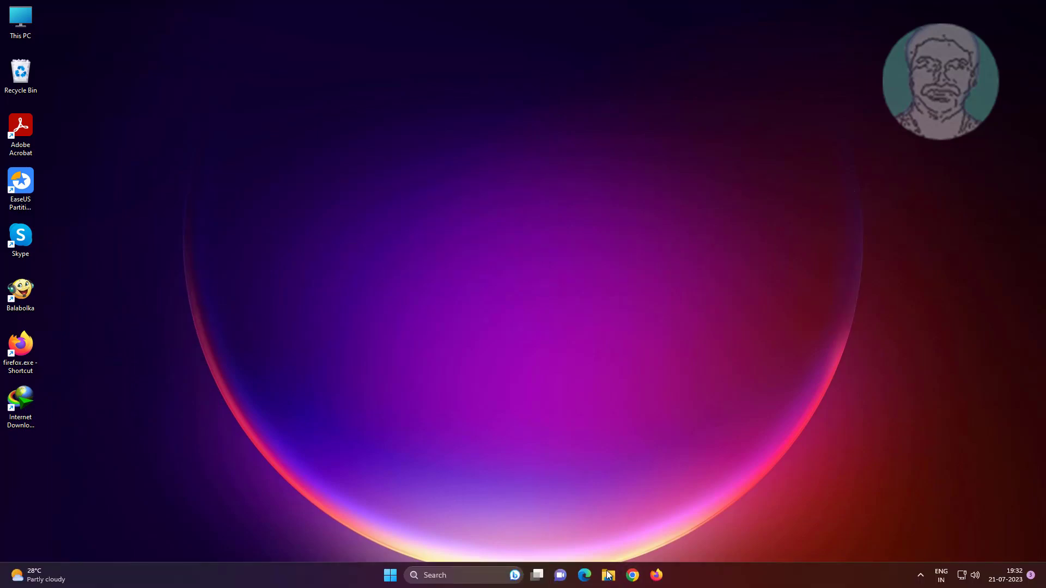
- Copy Windows.iso from the Documents folder and close File Explorer
click(605, 575)
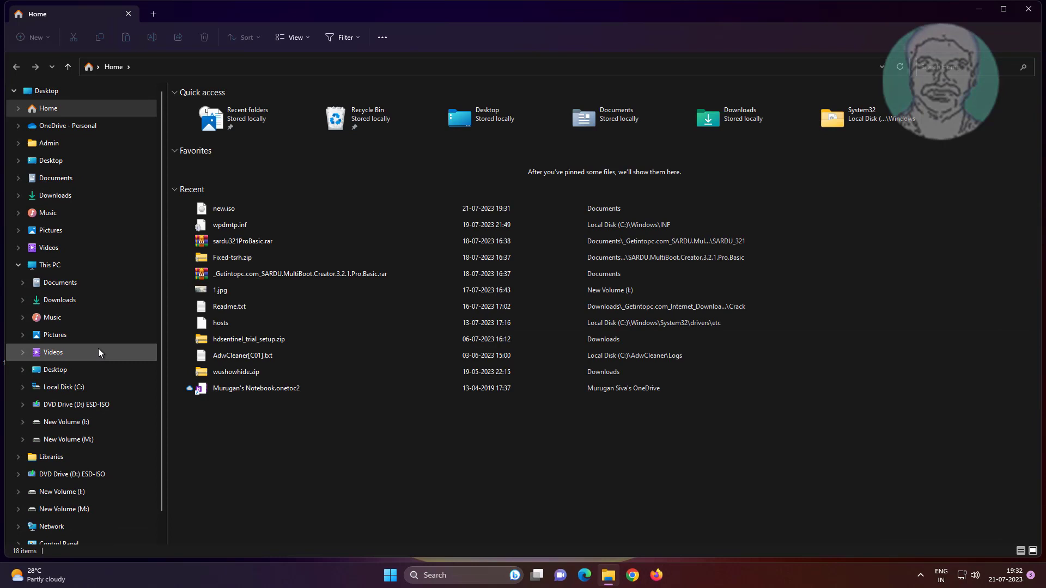
click(59, 282)
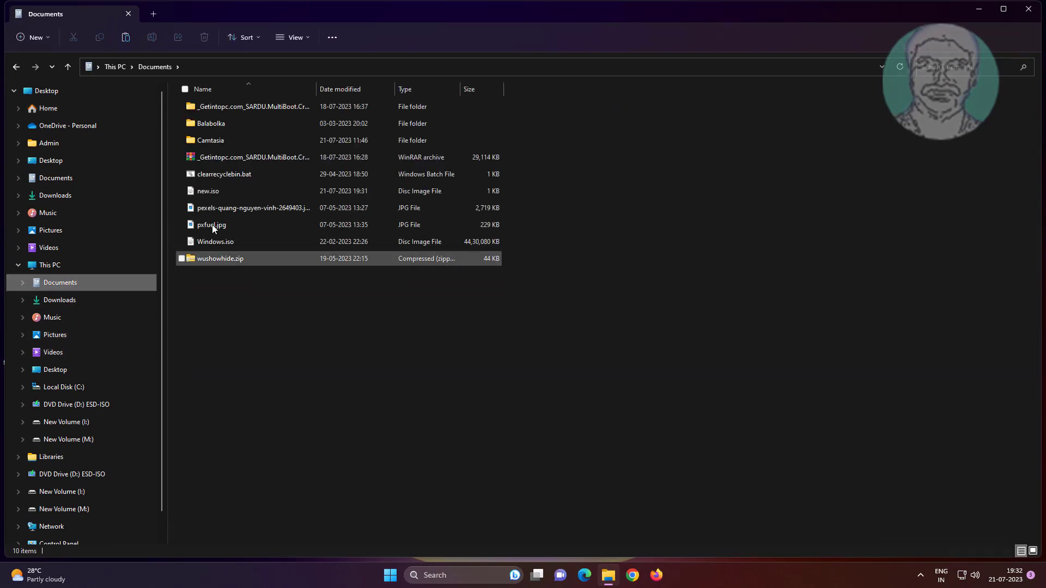
right_click(214, 241)
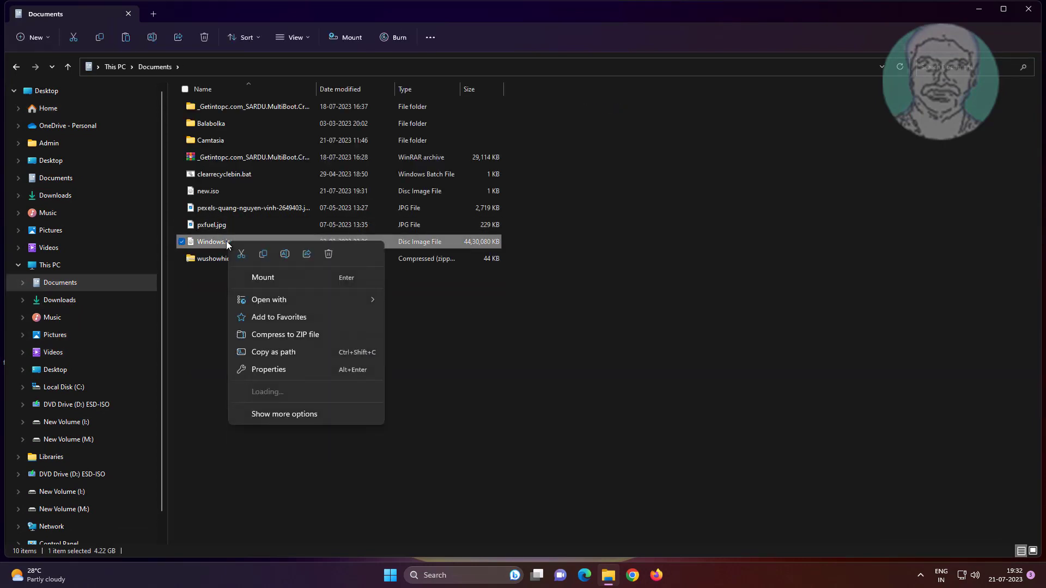
click(477, 401)
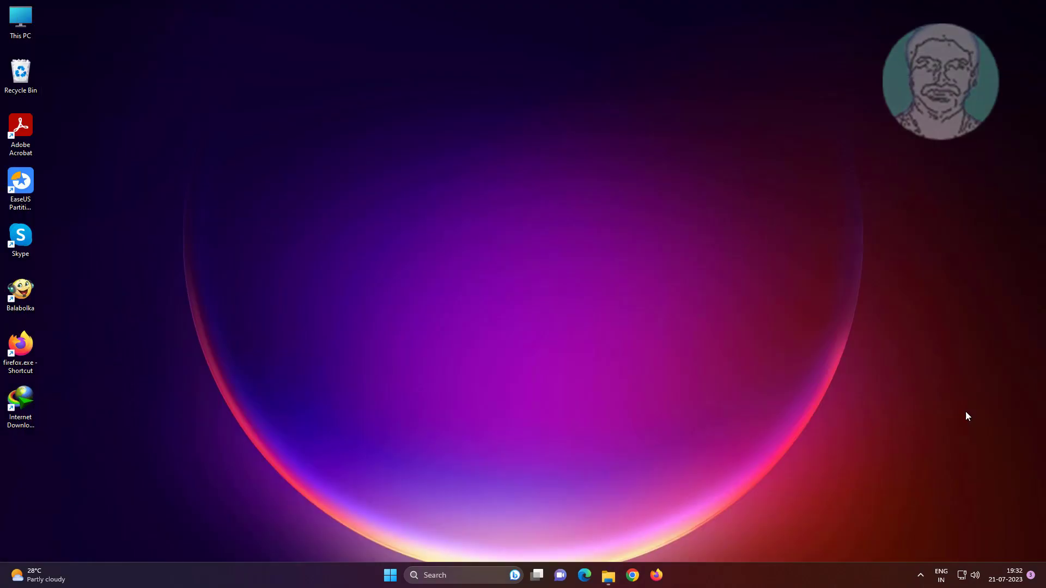
mouse_move(375, 291)
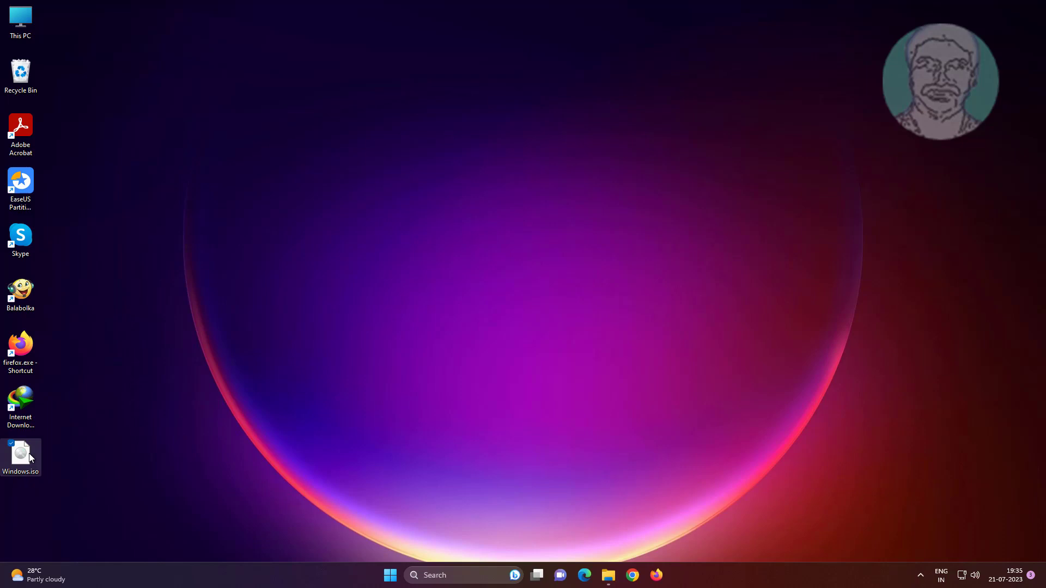
- Mount the desktop copy of Windows.iso as DVD Drive (E:), then close its window
right_click(20, 457)
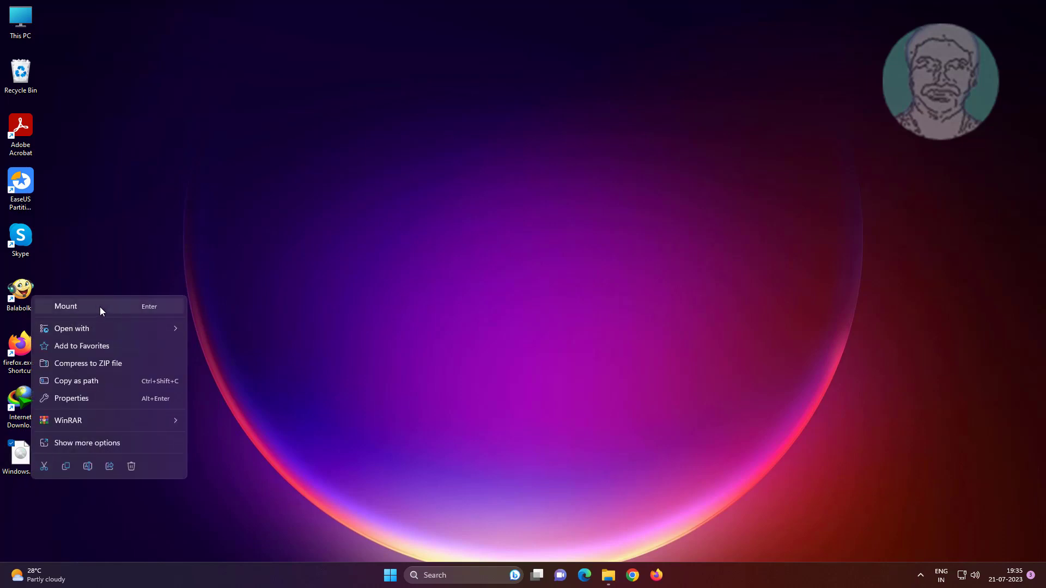
click(416, 300)
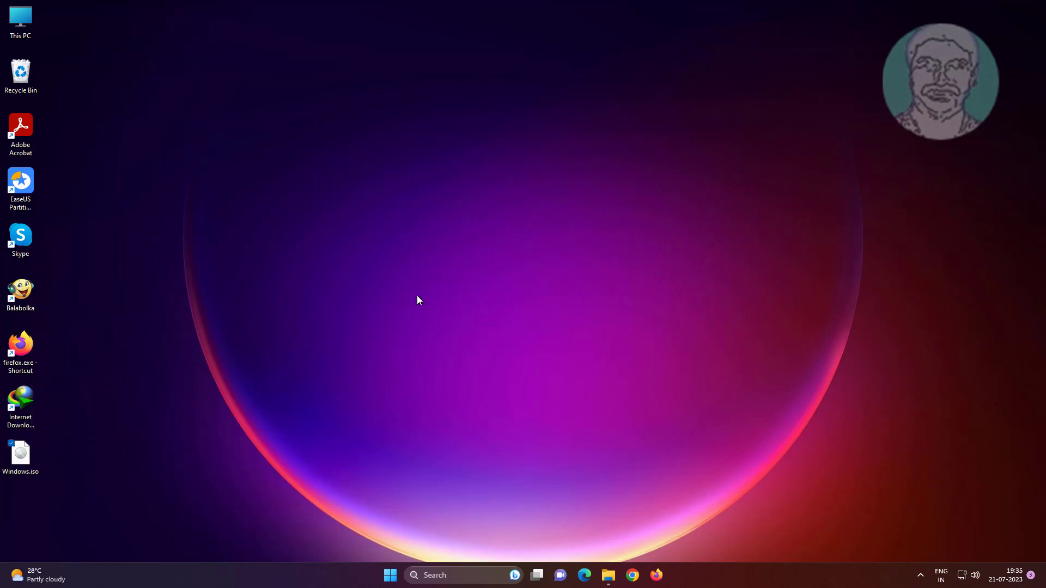
click(606, 575)
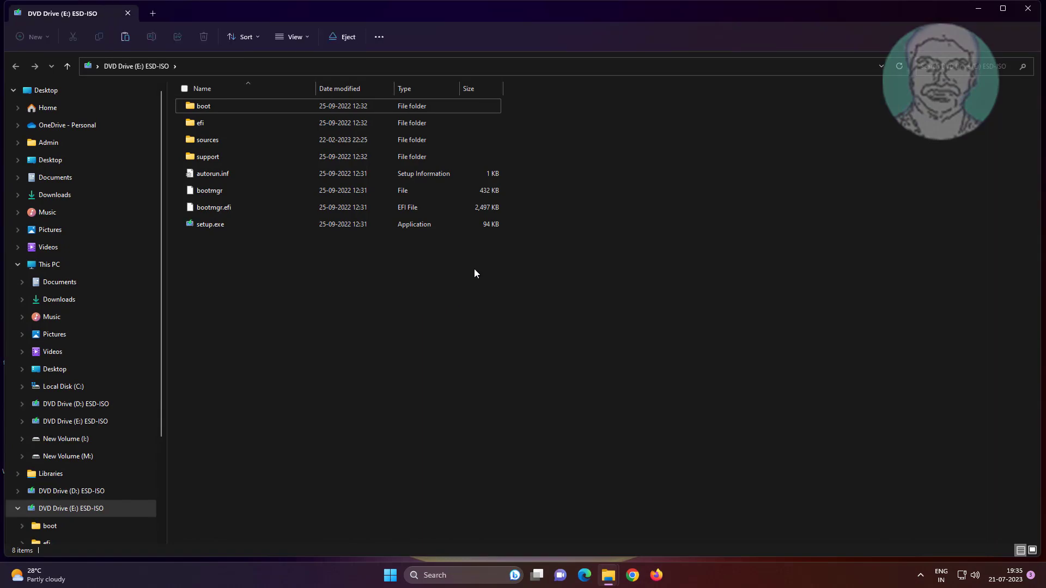
mouse_move(1029, 9)
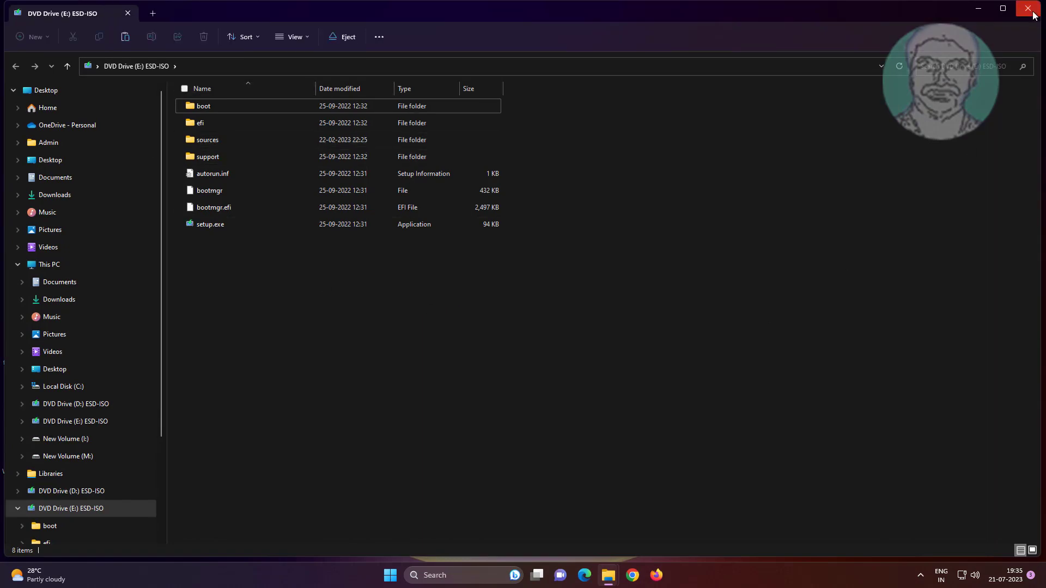
click(1033, 9)
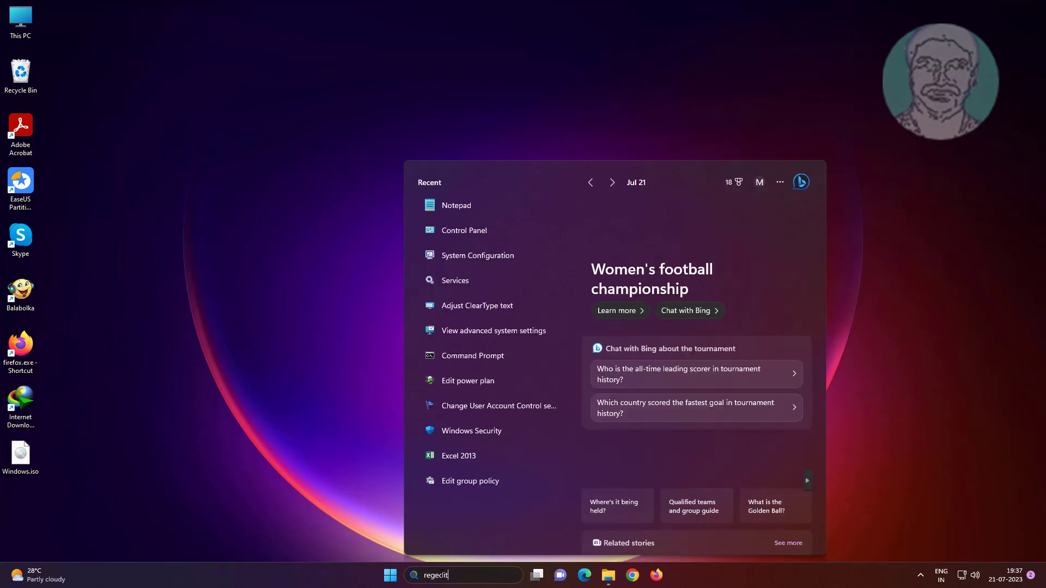
- Search for regedit and run Registry Editor as administrator
text(regedit)
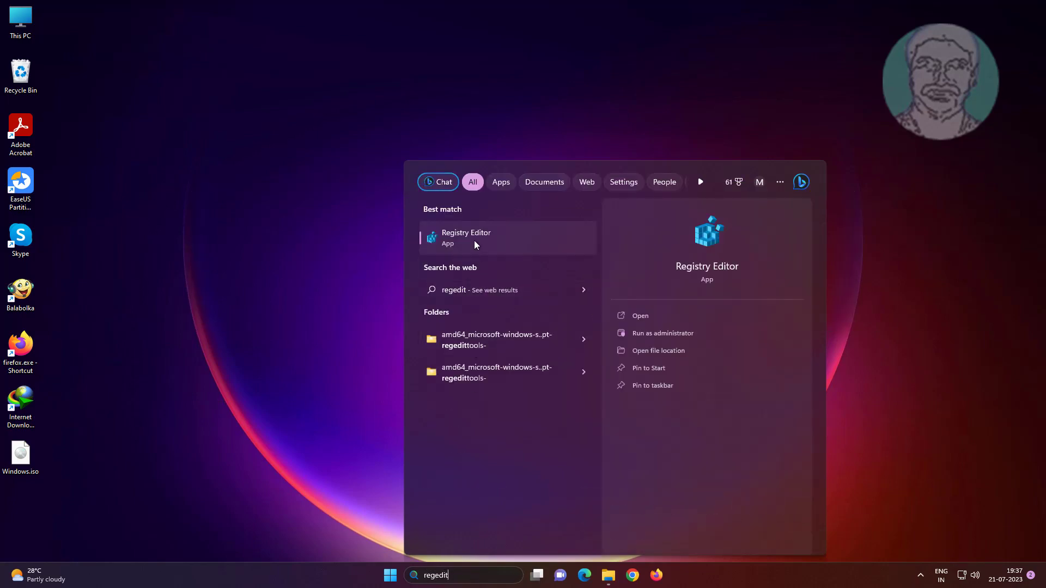
right_click(473, 238)
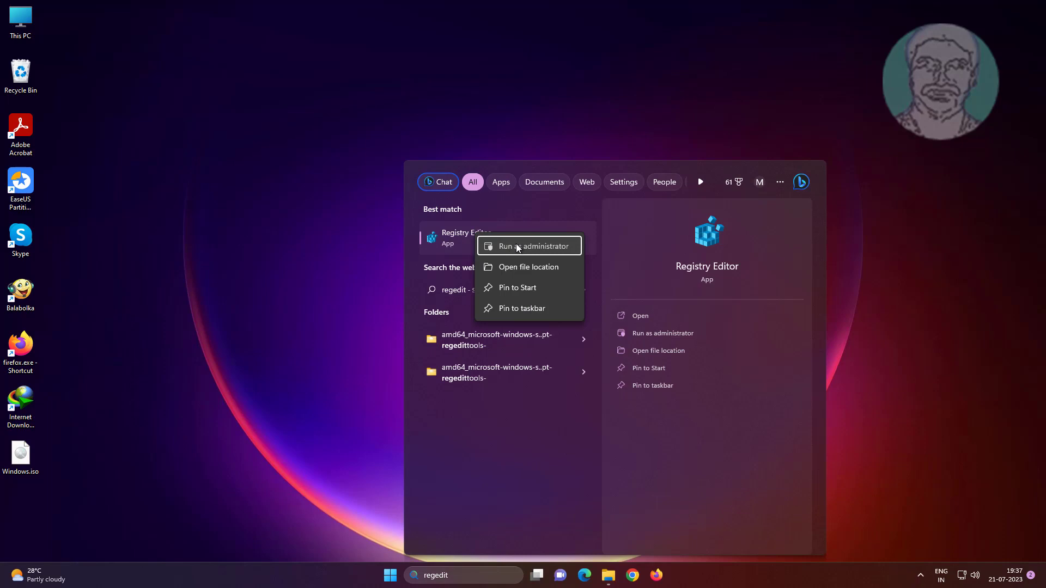
click(529, 245)
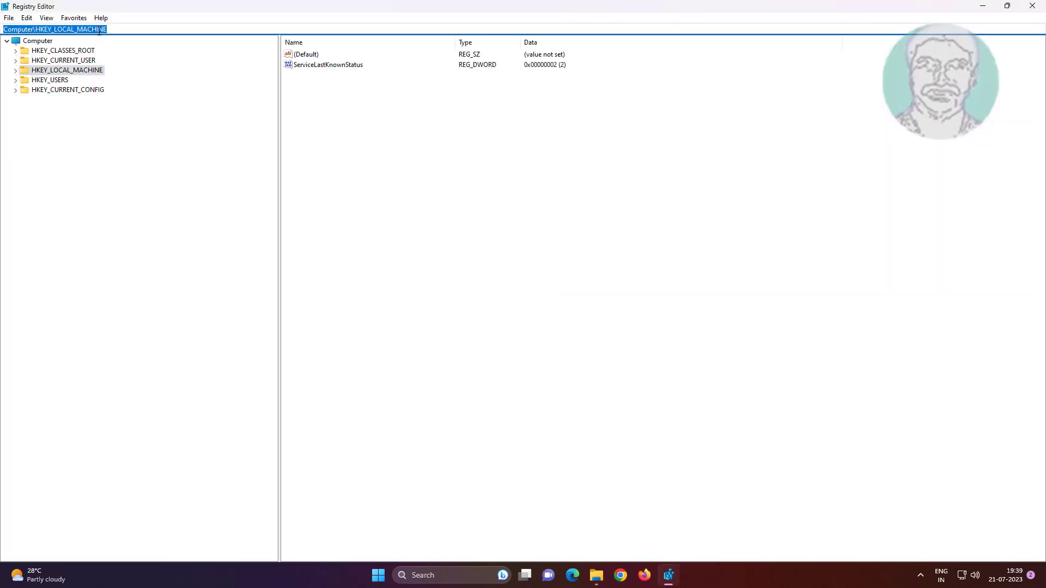
- Go to the CD-ROM class key and delete its UpperFilters and LowerFilters values
text(HKEY_LOCAL_MACHINE\SYSTEM\CurrentControlSet\Control\Class\{4D36E965-E325-11CE-BFC1-08002BE10318})
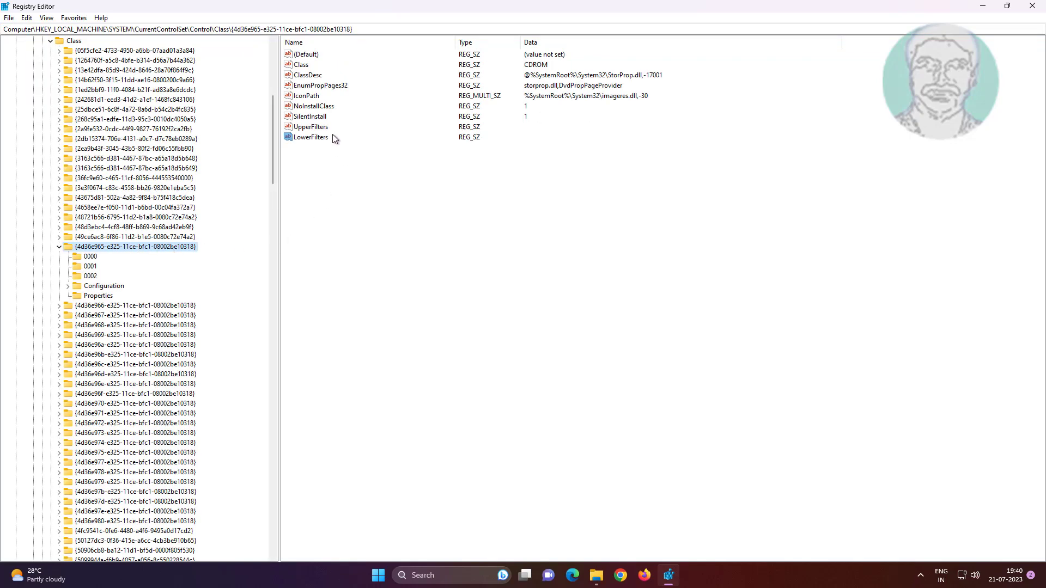
click(310, 127)
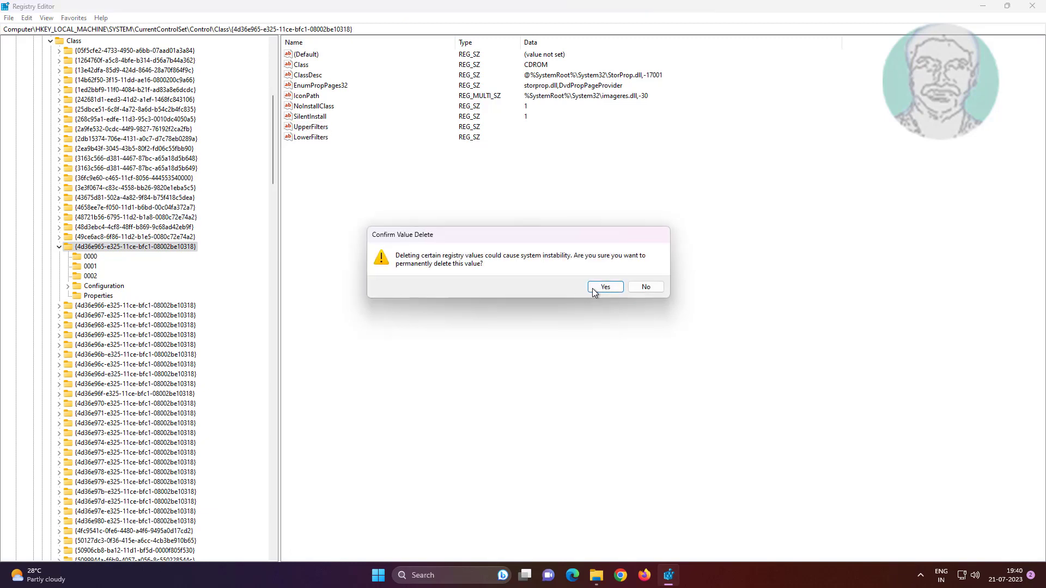
click(604, 286)
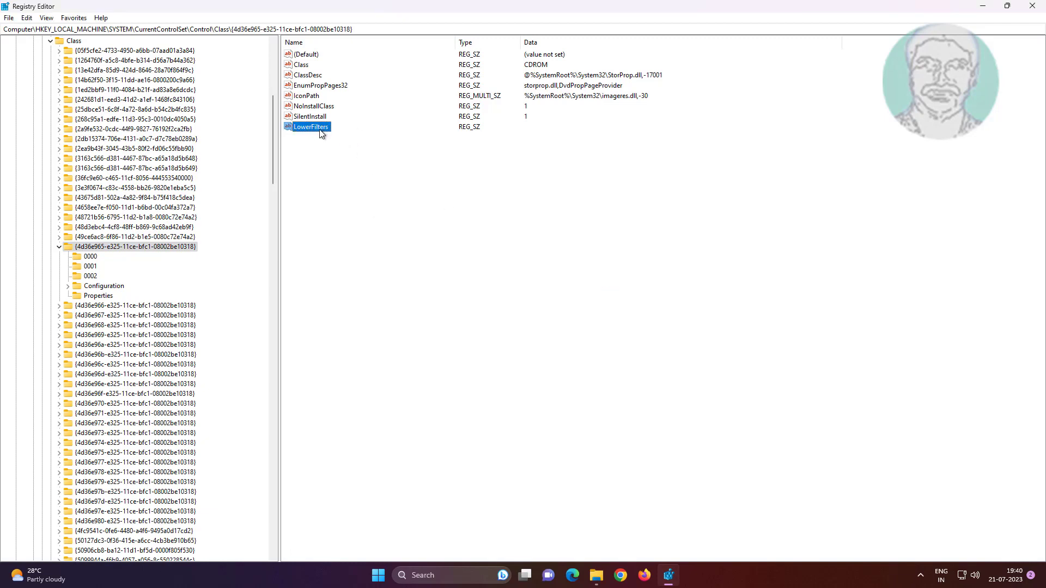
right_click(310, 126)
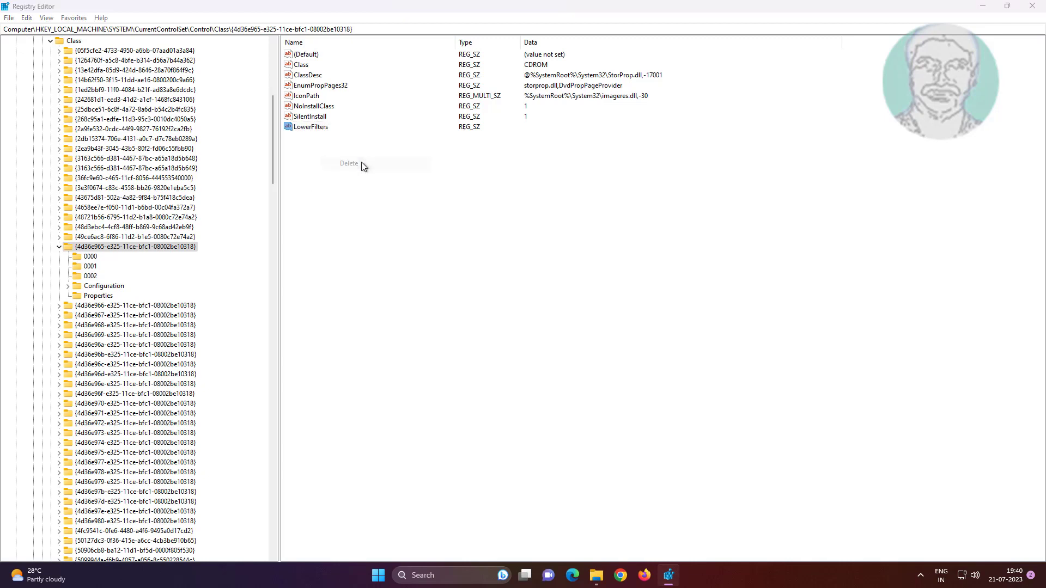
click(349, 163)
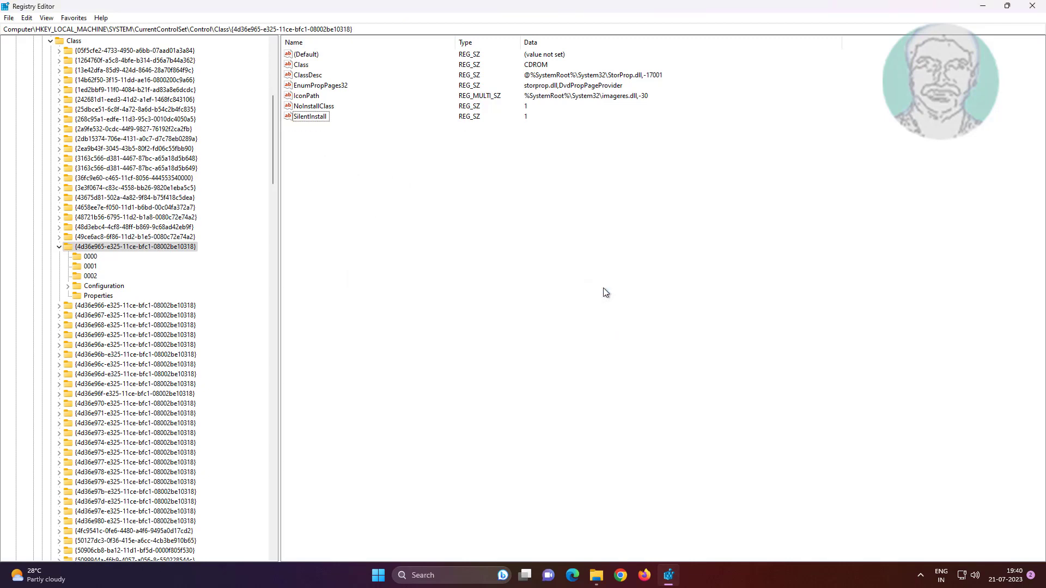
mouse_move(65, 209)
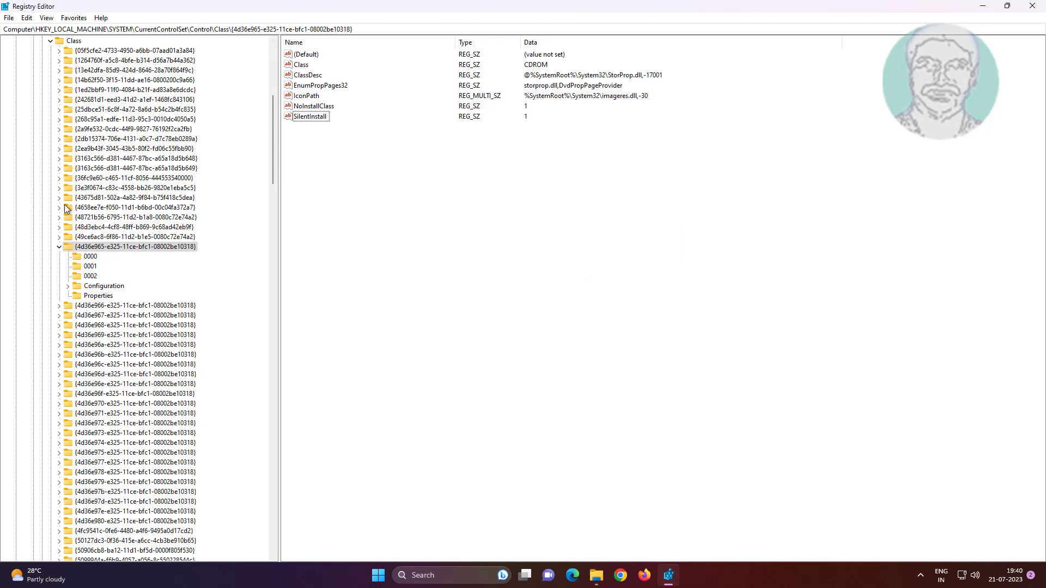
- Collapse the registry tree, close Registry Editor, and bring up the Start menu
click(59, 246)
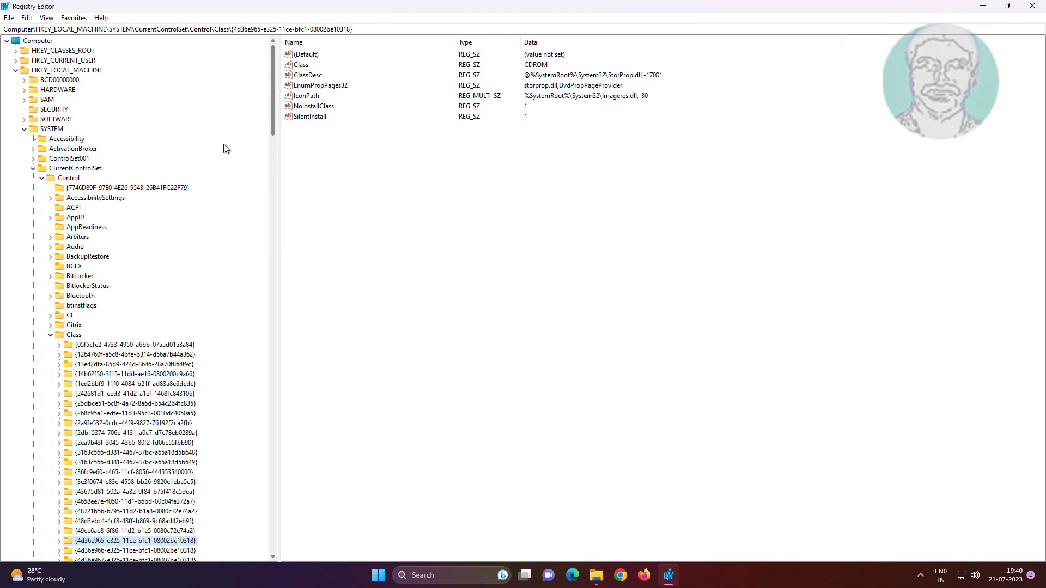
click(32, 169)
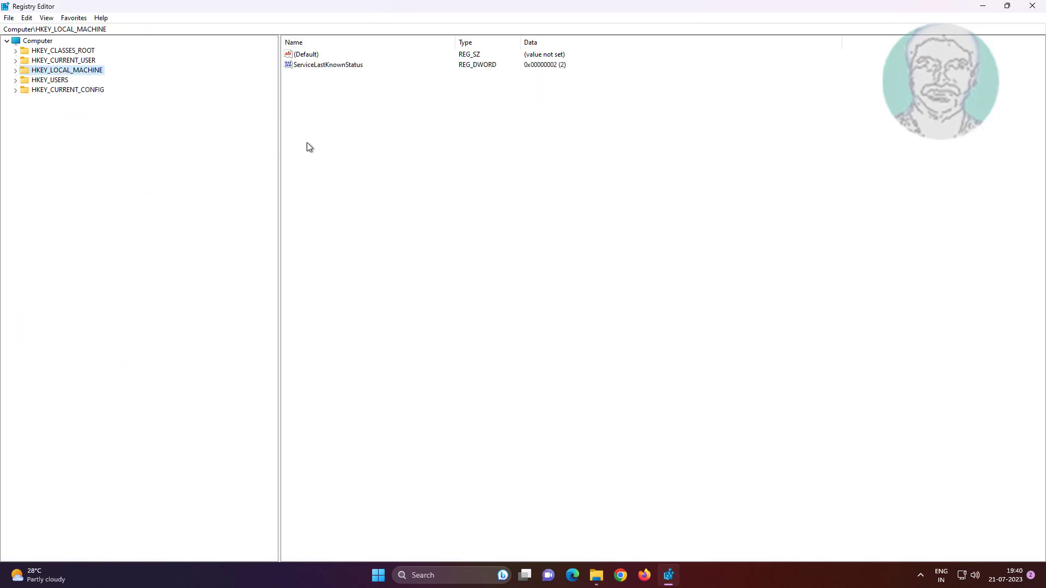
click(1031, 6)
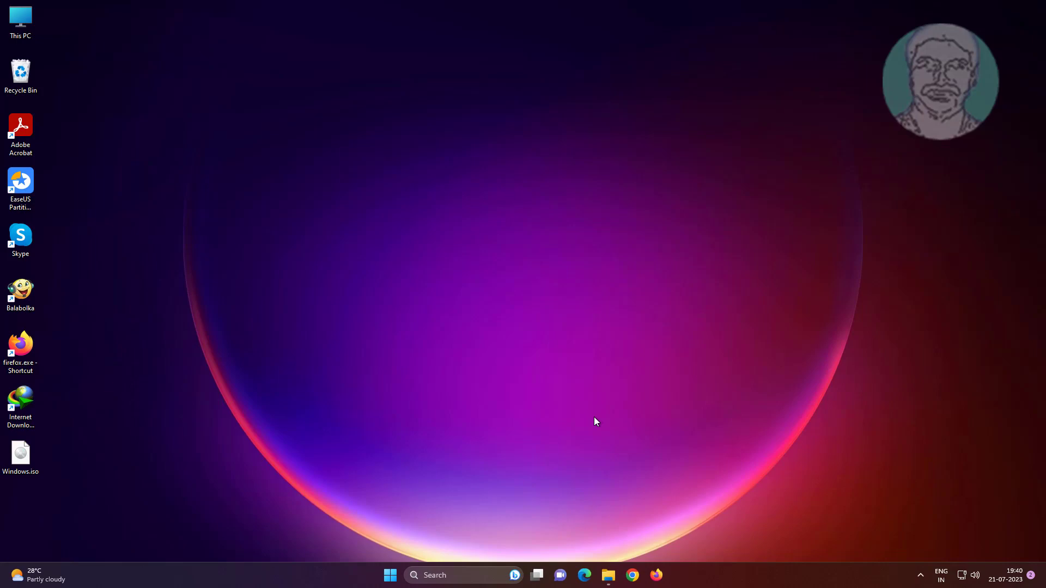
click(389, 576)
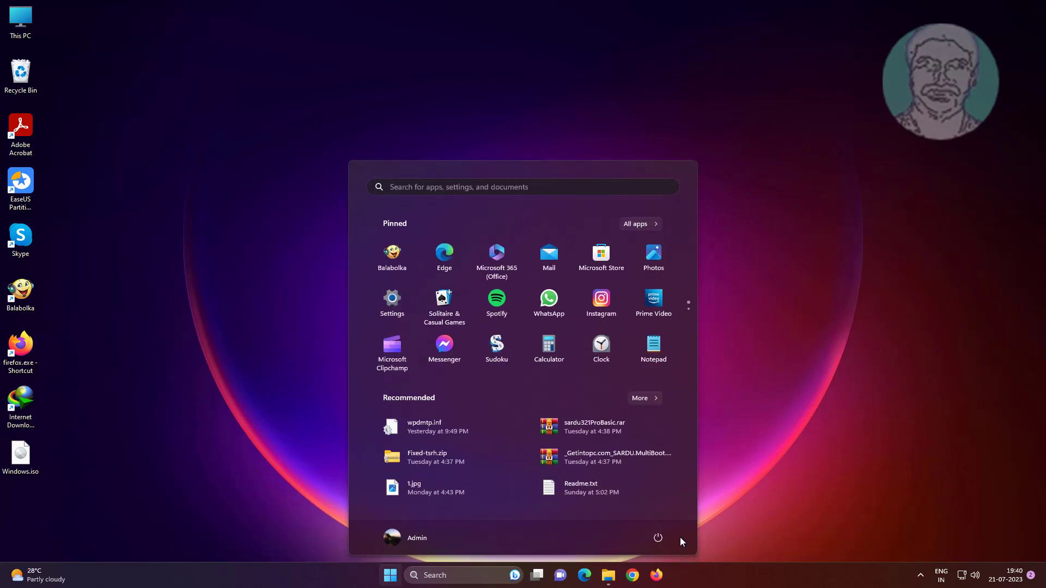